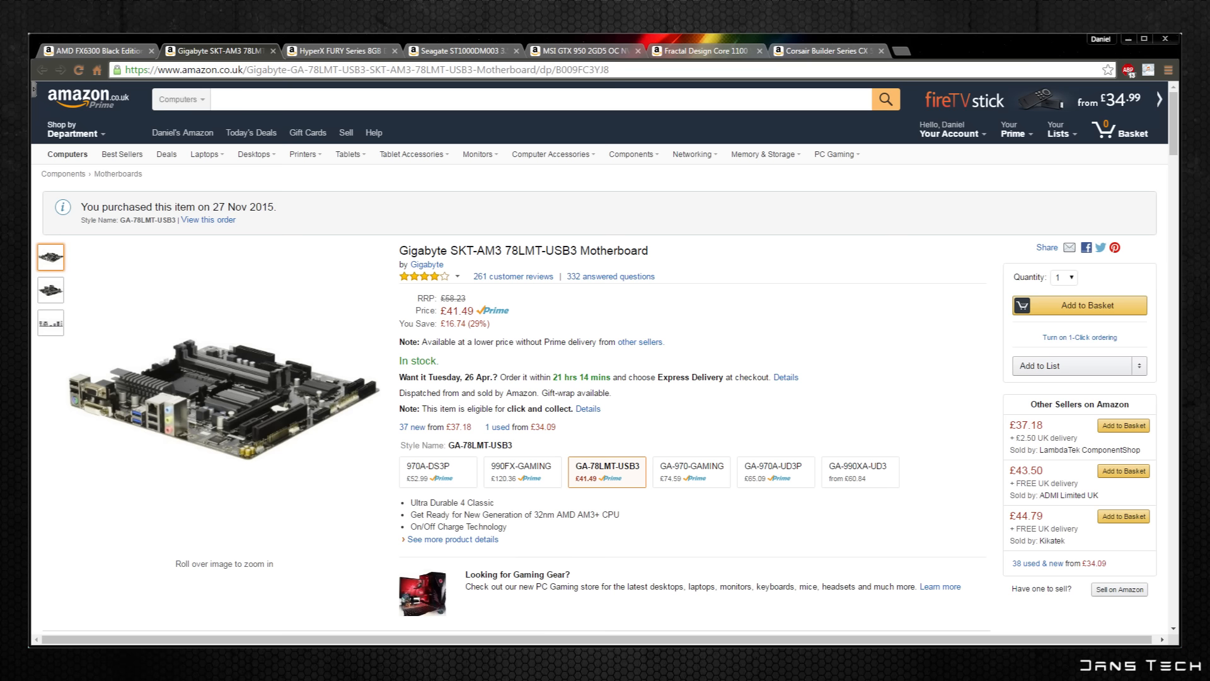
Step: Show the HyperX FURY Series 8GB DDR3 memory module product page
{"action": "left_click", "coordinate": [338, 50]}
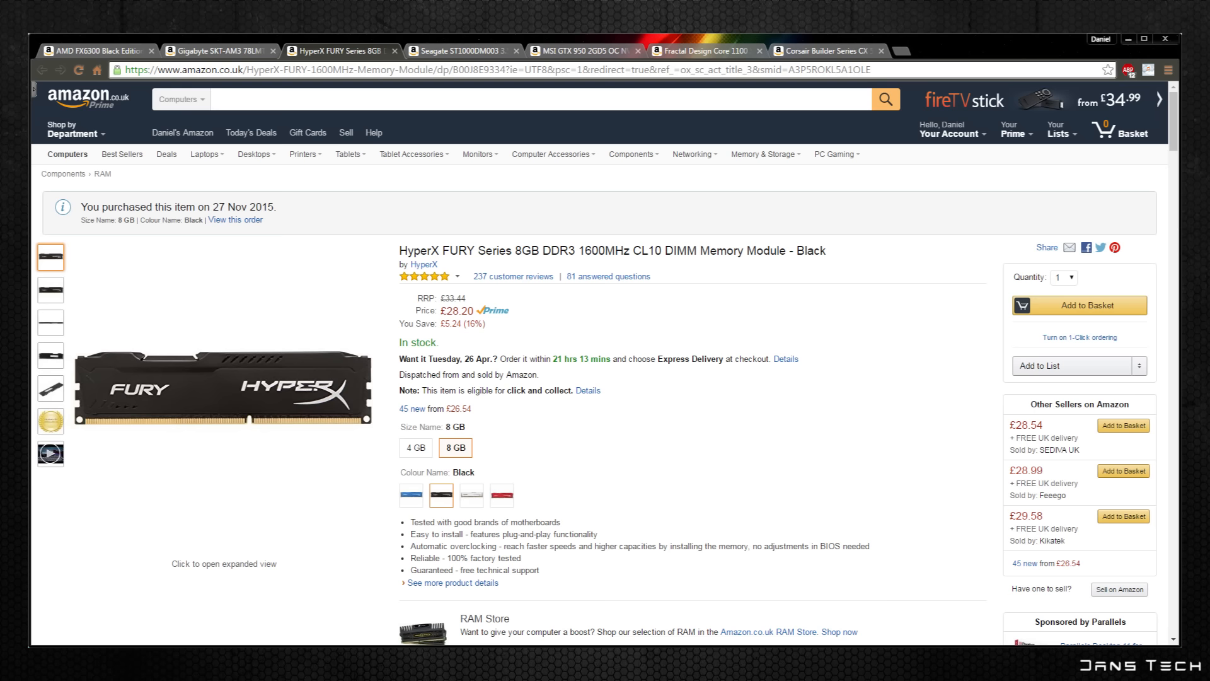
Step: Show the Seagate ST1000DM003 1TB Barracuda hard drive product page
{"action": "left_click", "coordinate": [462, 51]}
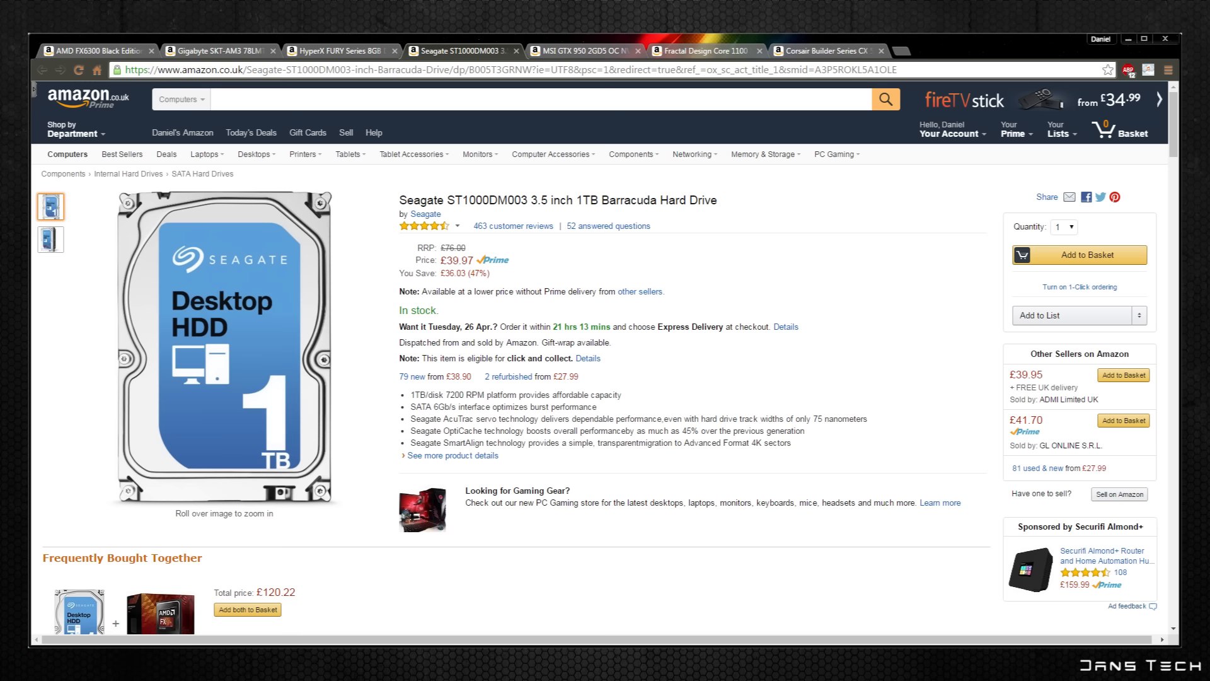
Step: Show the MSI GTX 950 2GD5 OC graphics card product page
{"action": "left_click", "coordinate": [584, 50]}
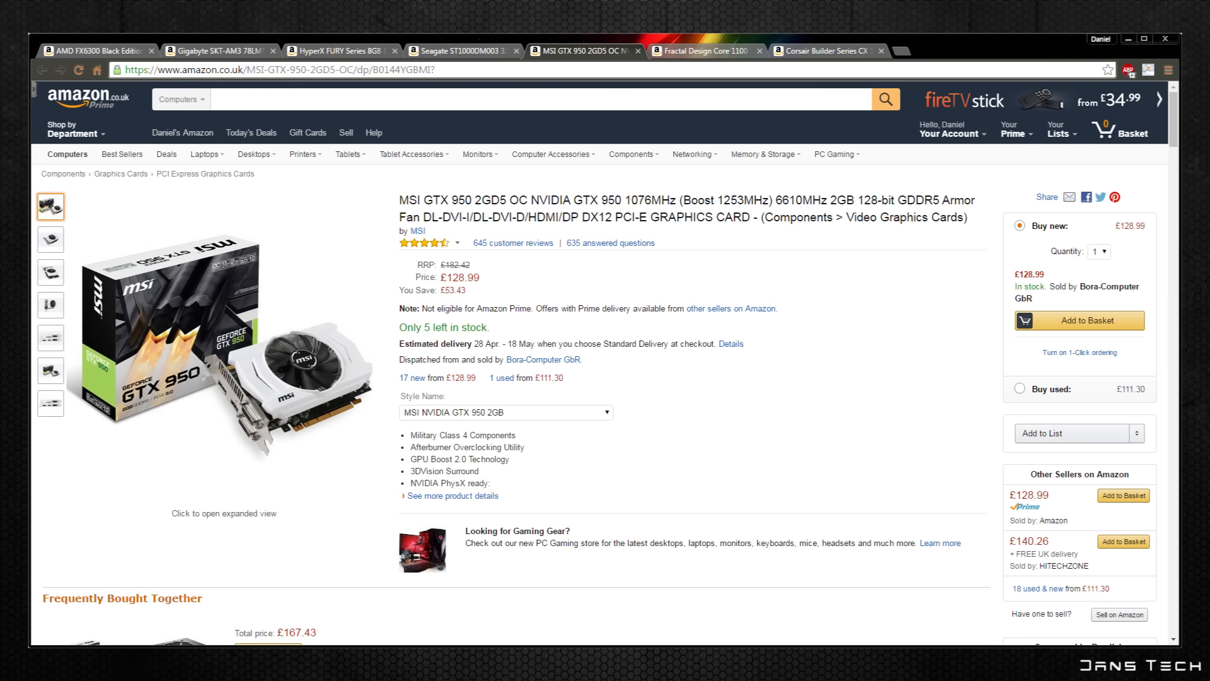
Step: Show the Fractal Design Core 1100 case page, then the Corsair CX 500W power supply page
{"action": "left_click", "coordinate": [703, 50]}
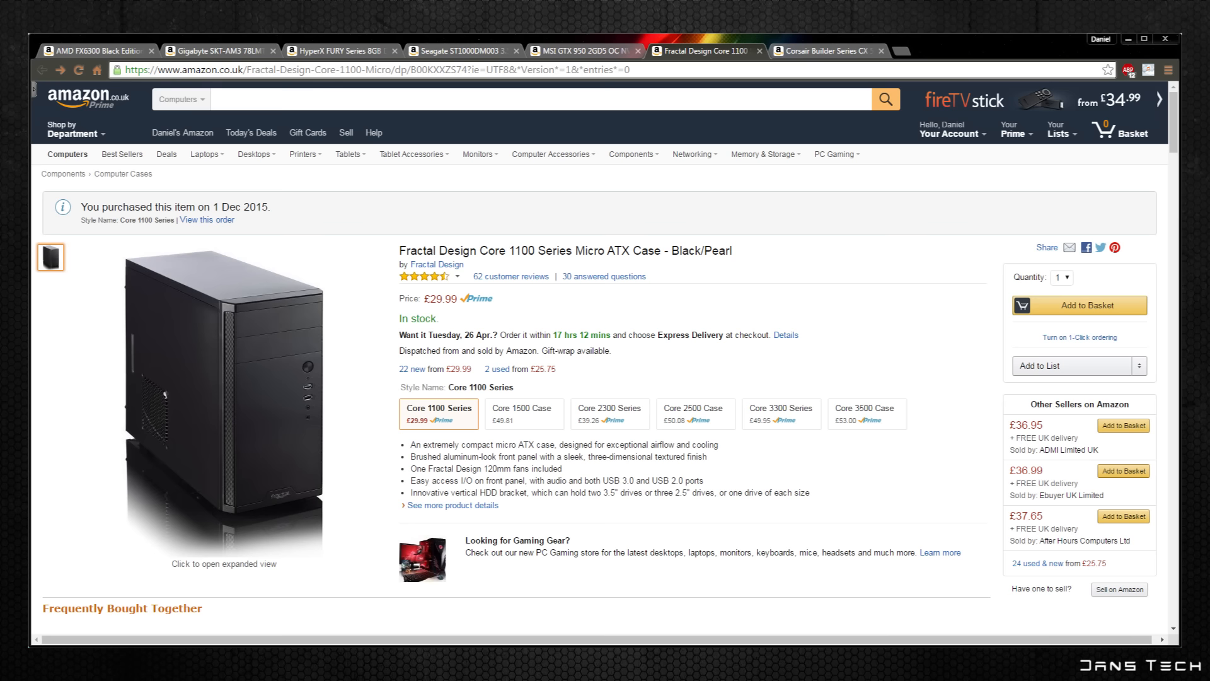
{"action": "left_click", "coordinate": [826, 50]}
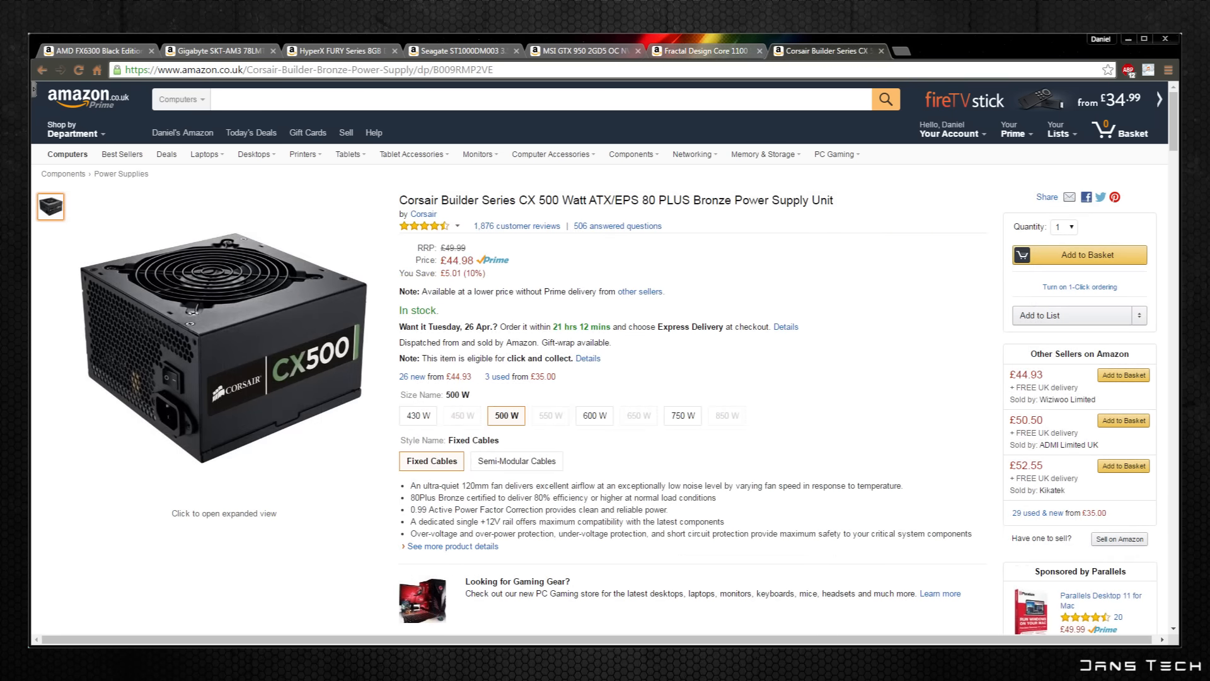